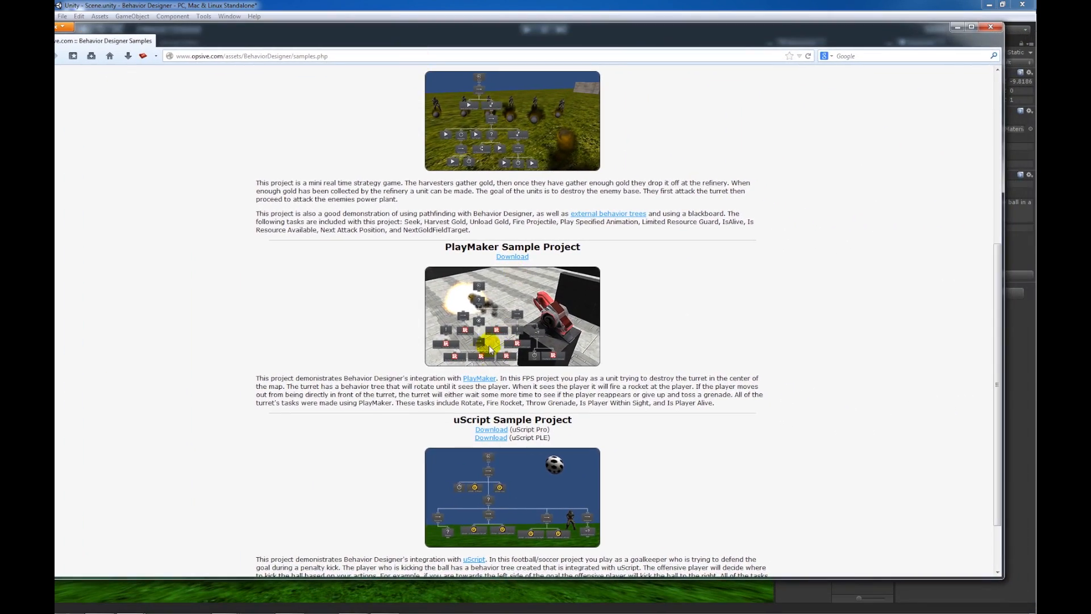
Scroll the samples page down to the uScript Sample Project entry
scroll(down, 3)
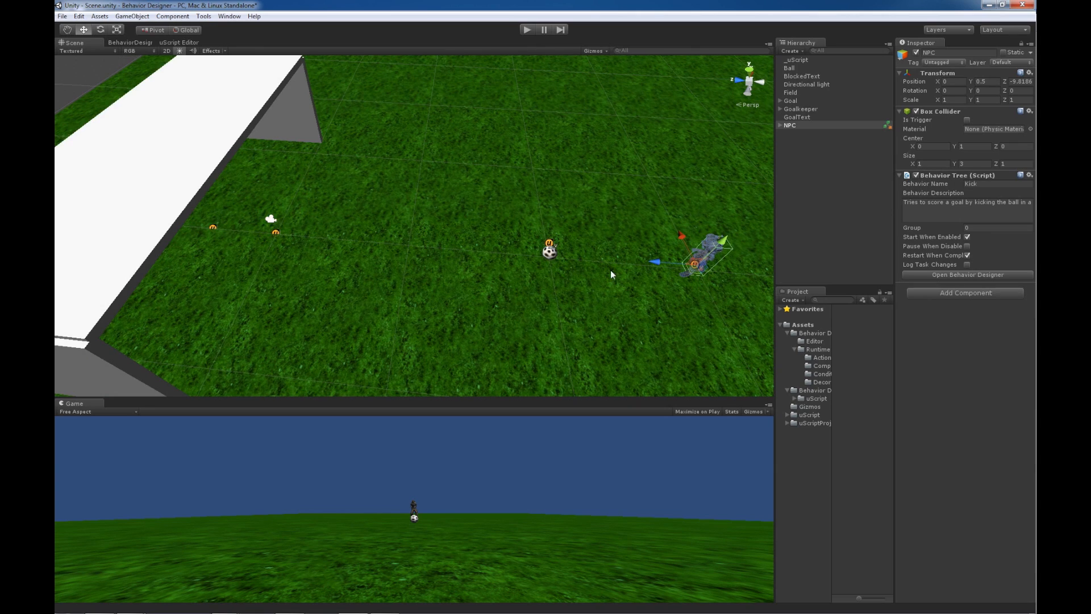
mouse_move(573, 267)
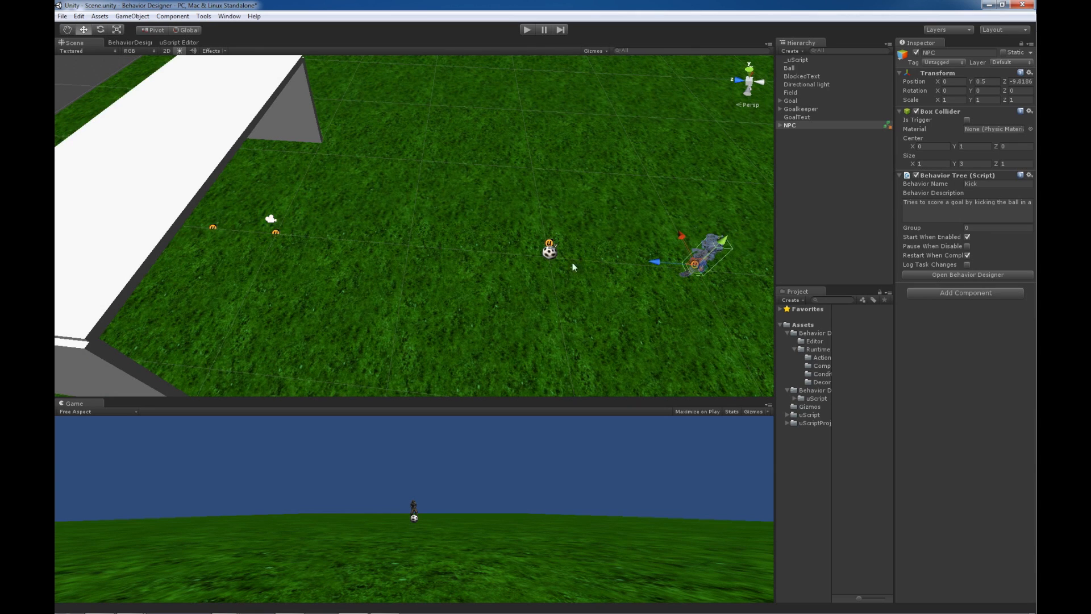
mouse_move(506, 296)
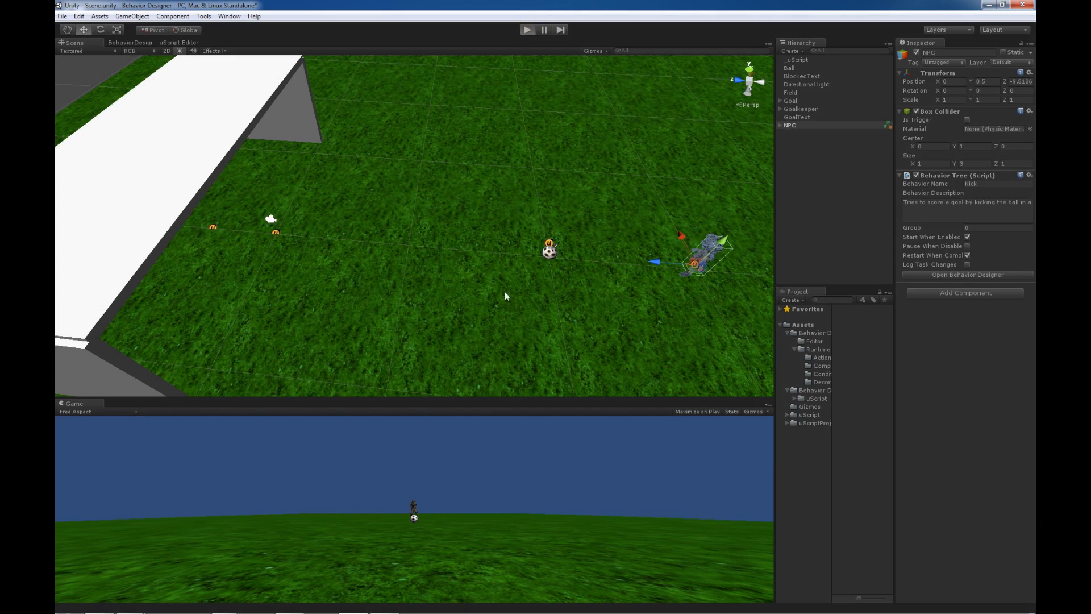
Switch to Unity to view the NPC's Kick behavior tree component in the soccer scene
click(527, 30)
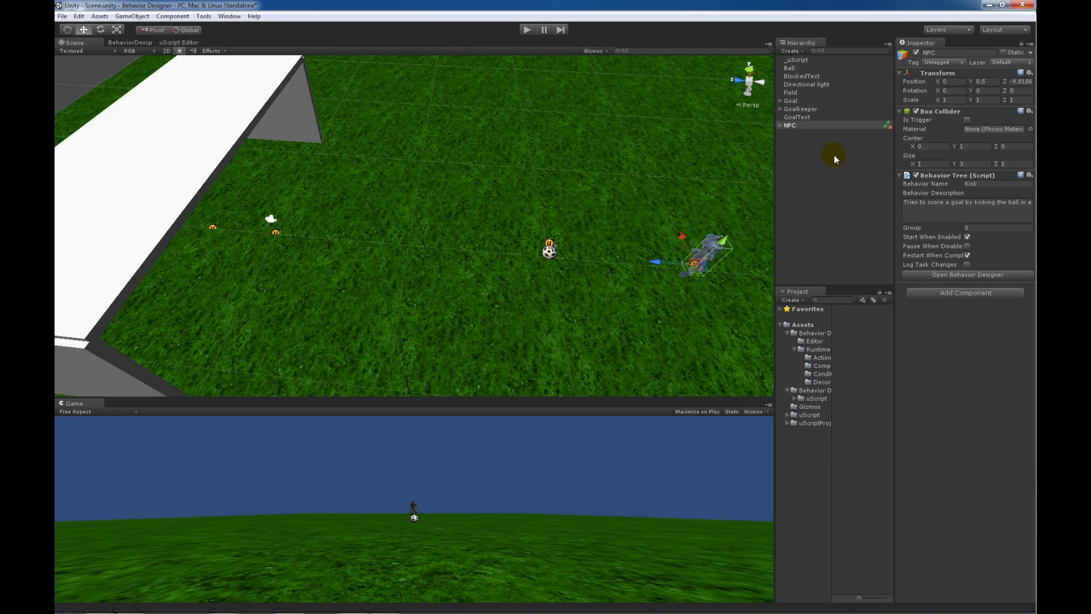
mouse_move(159, 74)
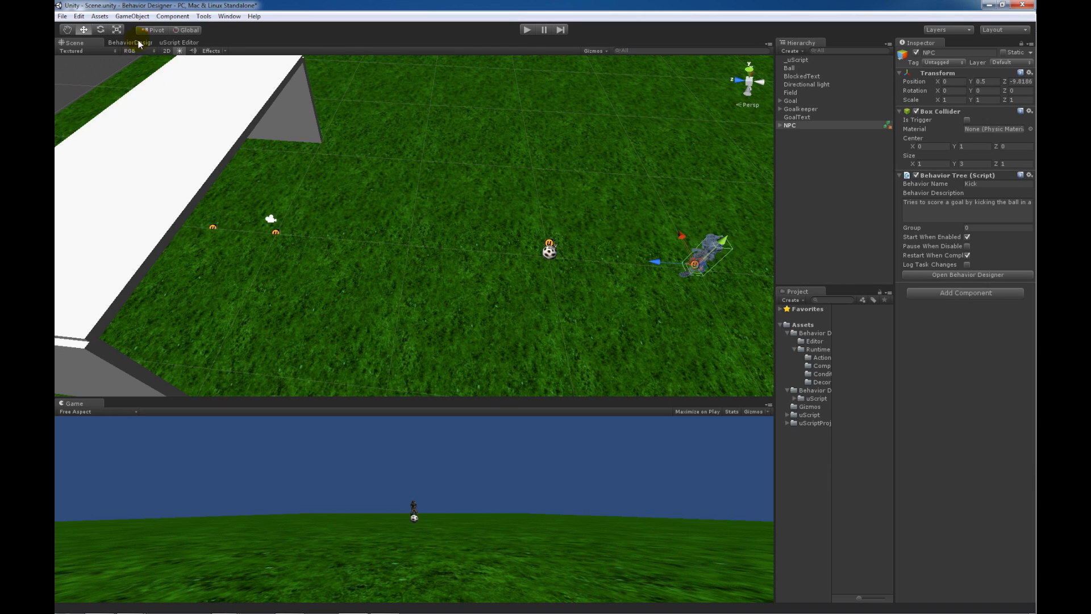
Show the NPC - Kick tree in Behavior Designer and inspect its Wait and uScript - Is Ready tasks
click(130, 42)
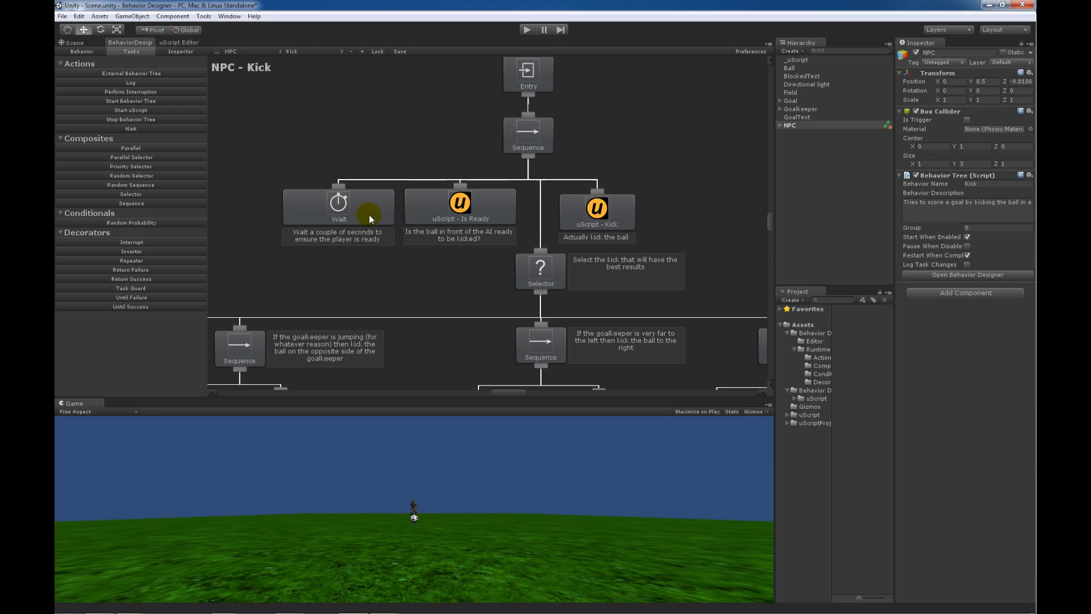
click(339, 206)
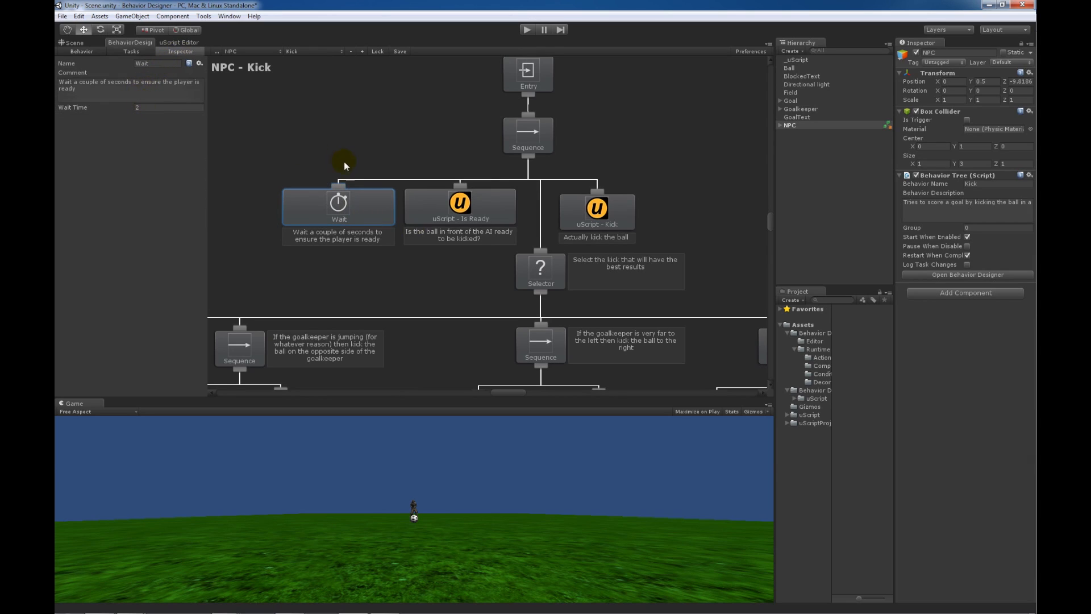
mouse_move(386, 255)
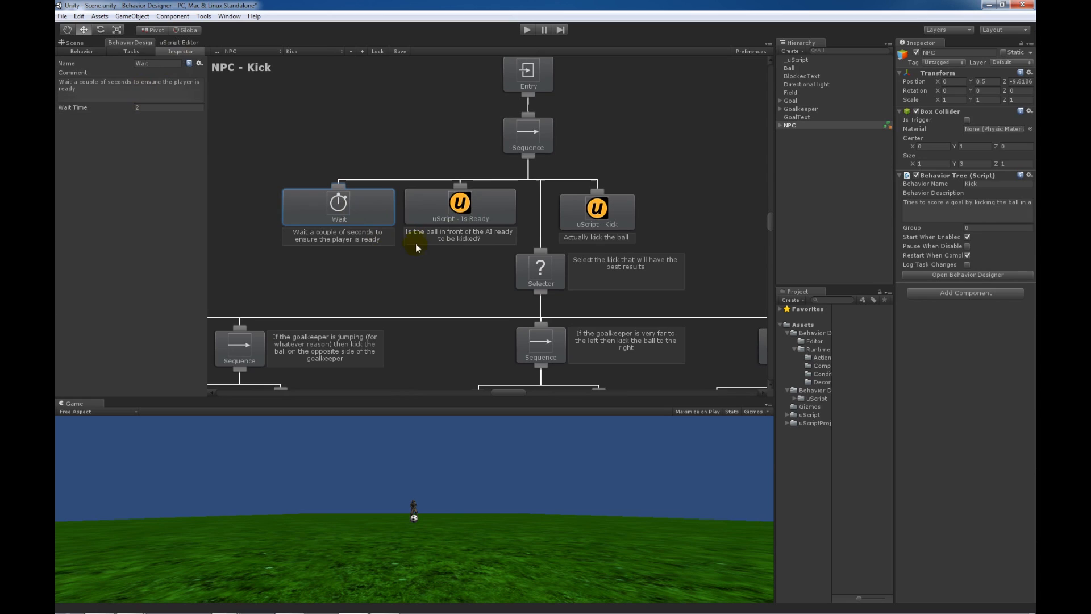
click(459, 204)
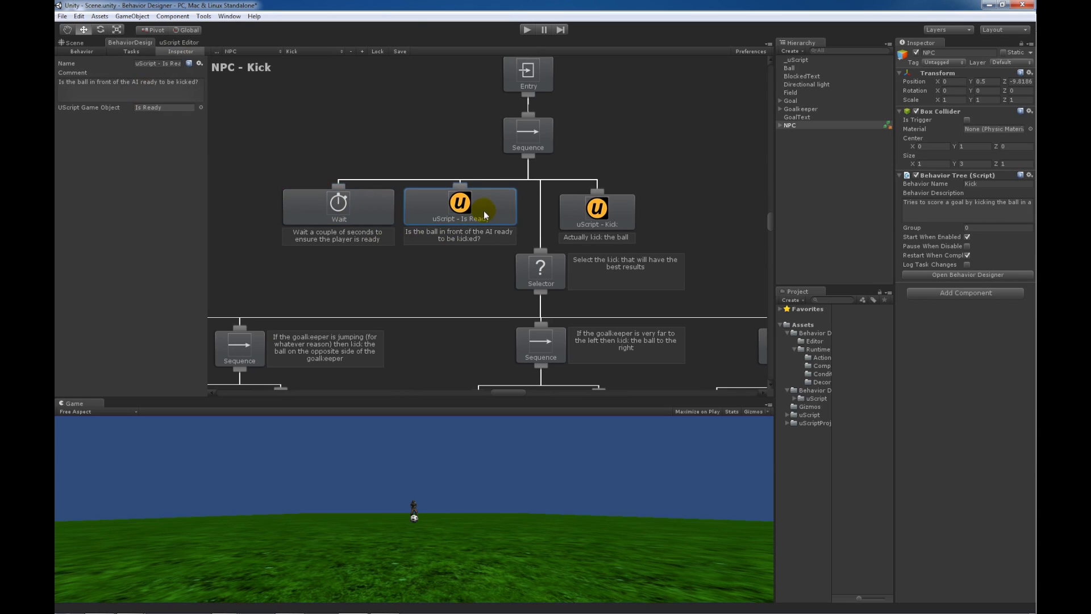
mouse_move(457, 233)
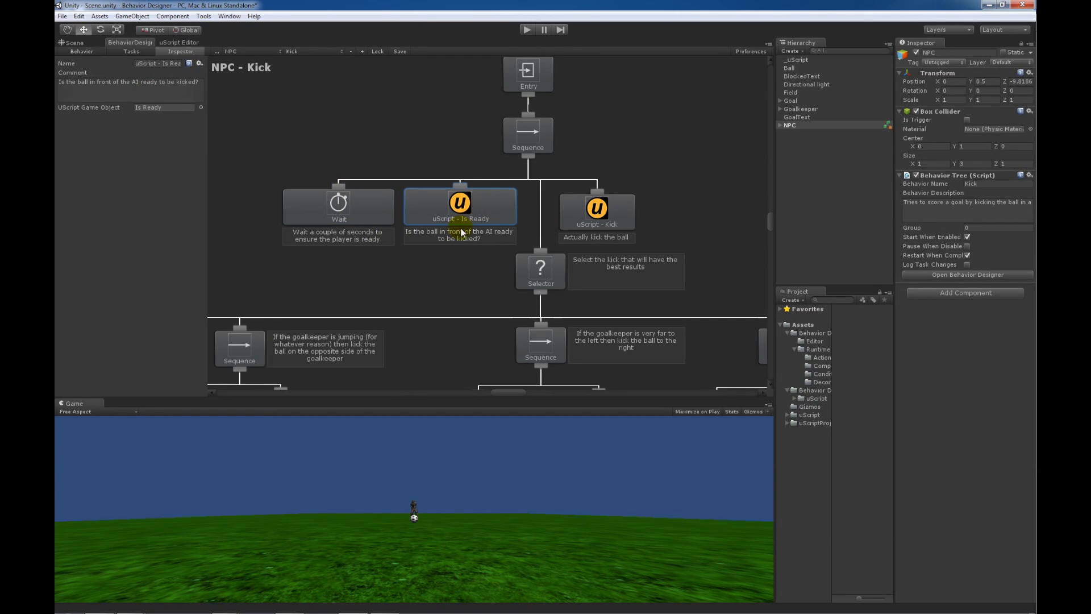
mouse_move(488, 259)
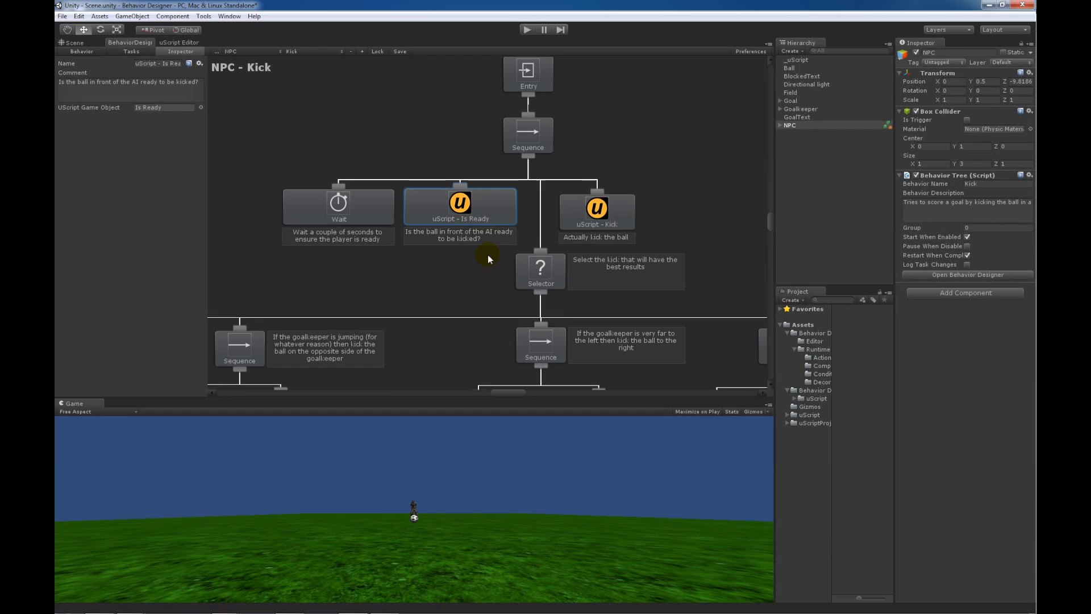
mouse_move(169, 43)
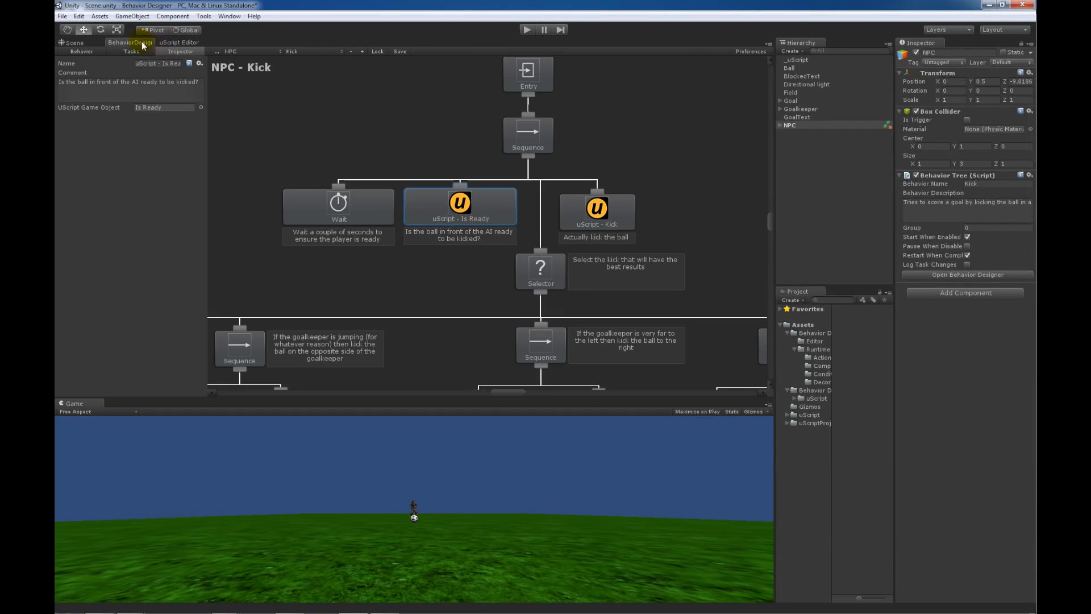
View the IsReady graph in the uScript Editor and inspect its NPCReady Bool variable
click(180, 42)
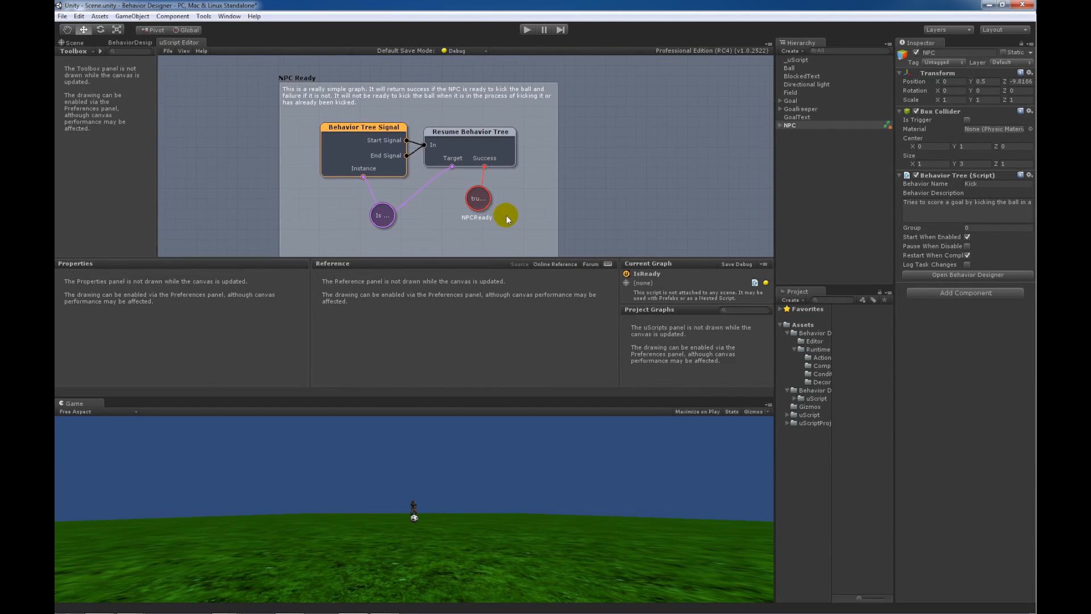
click(478, 199)
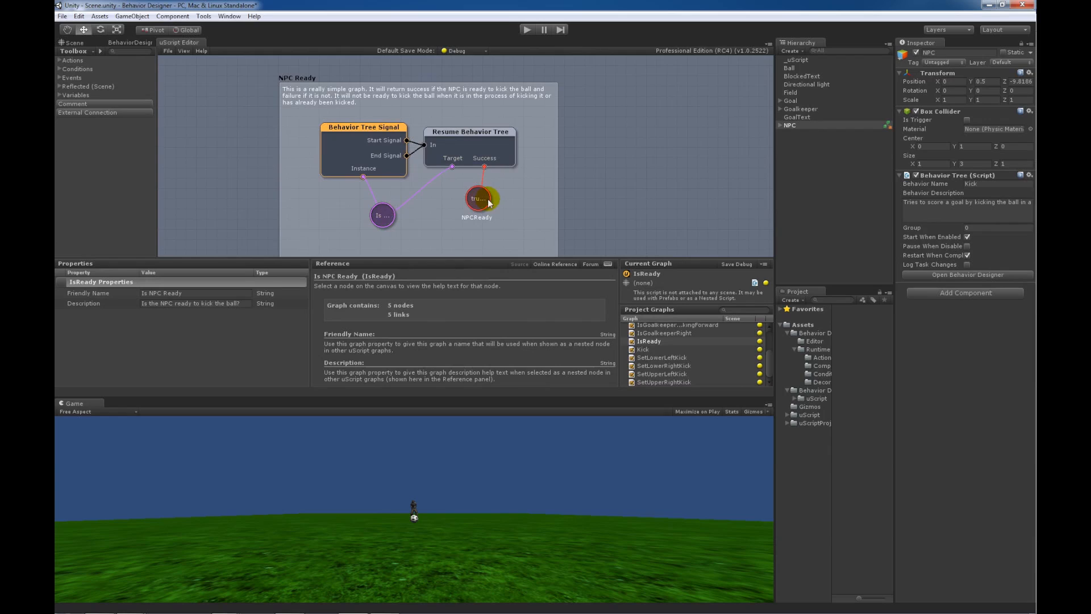
click(479, 200)
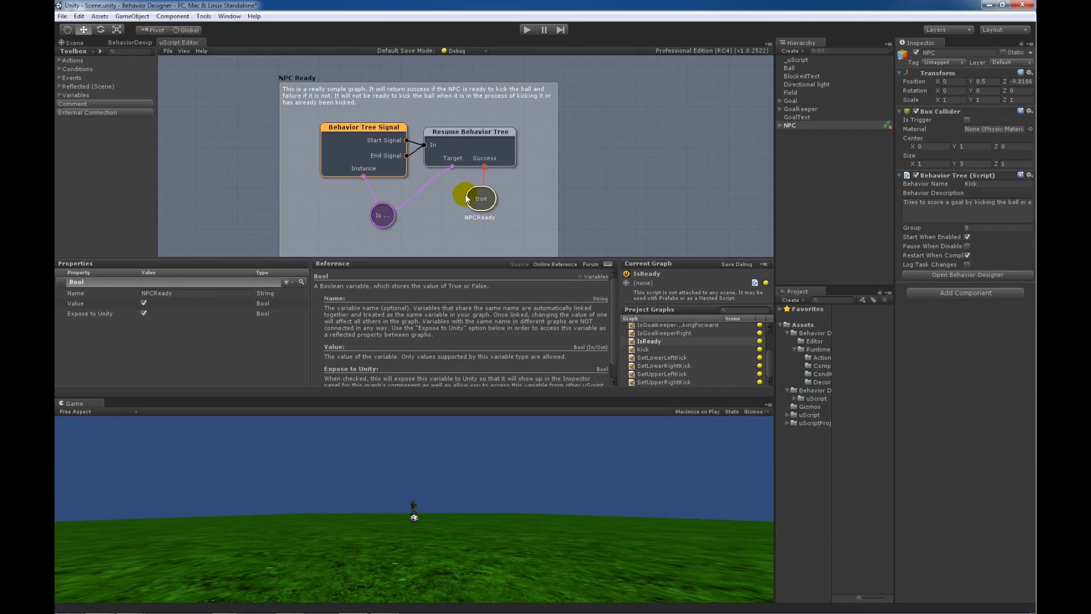
mouse_move(491, 209)
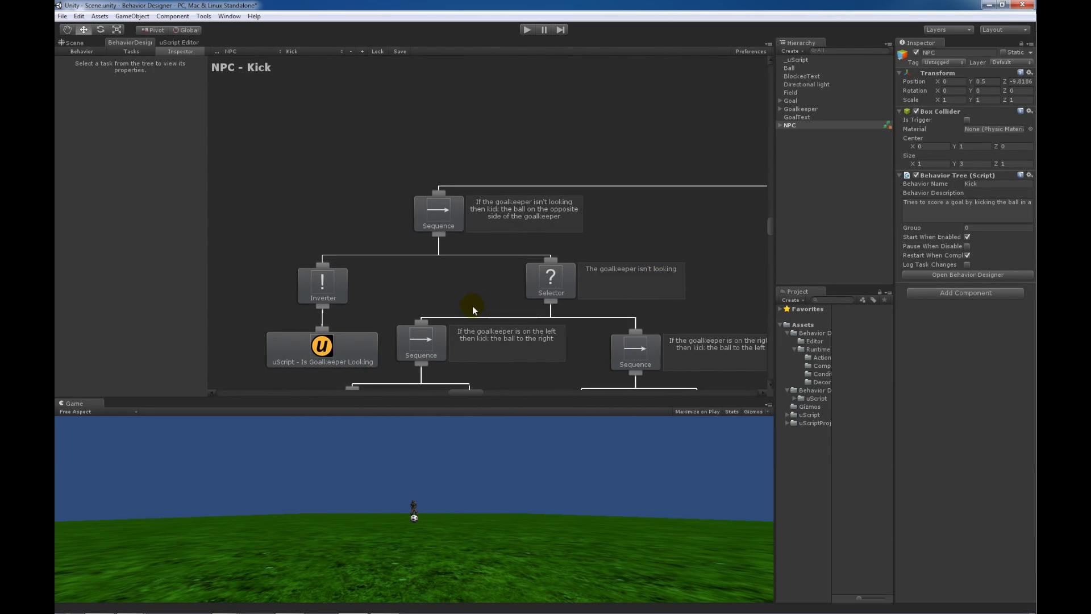
Scroll the Kick tree and inspect the uScript - Is Goalkeeper Looking task
scroll(down, 3)
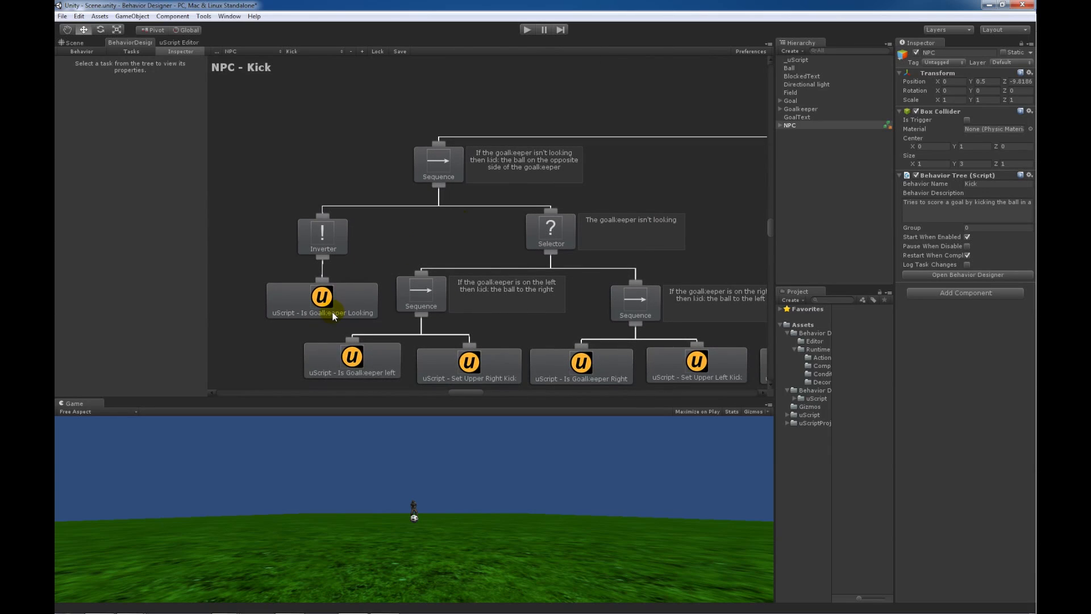
click(321, 300)
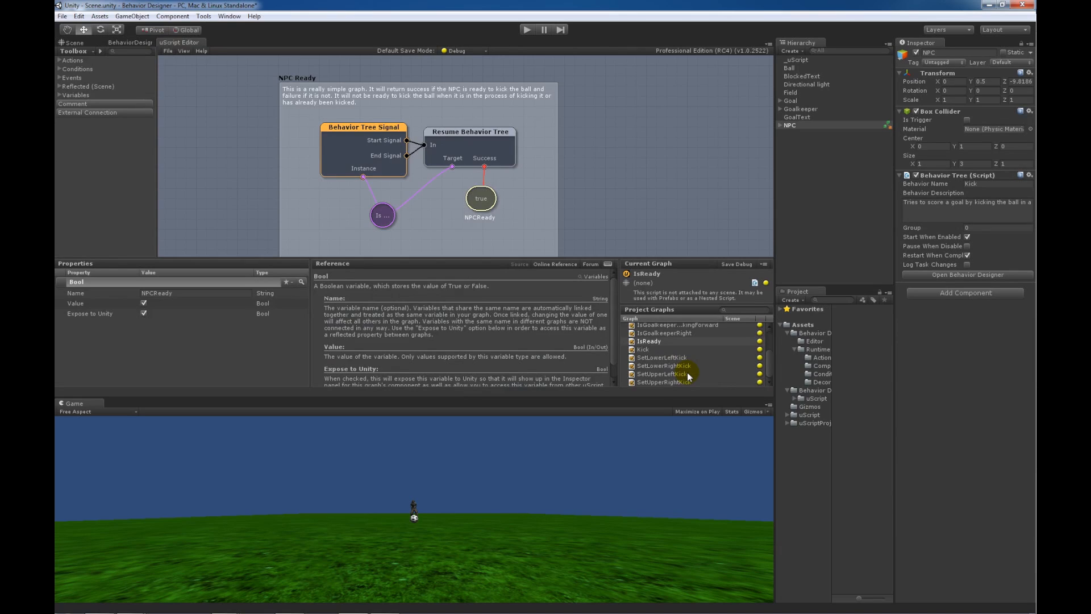
click(675, 327)
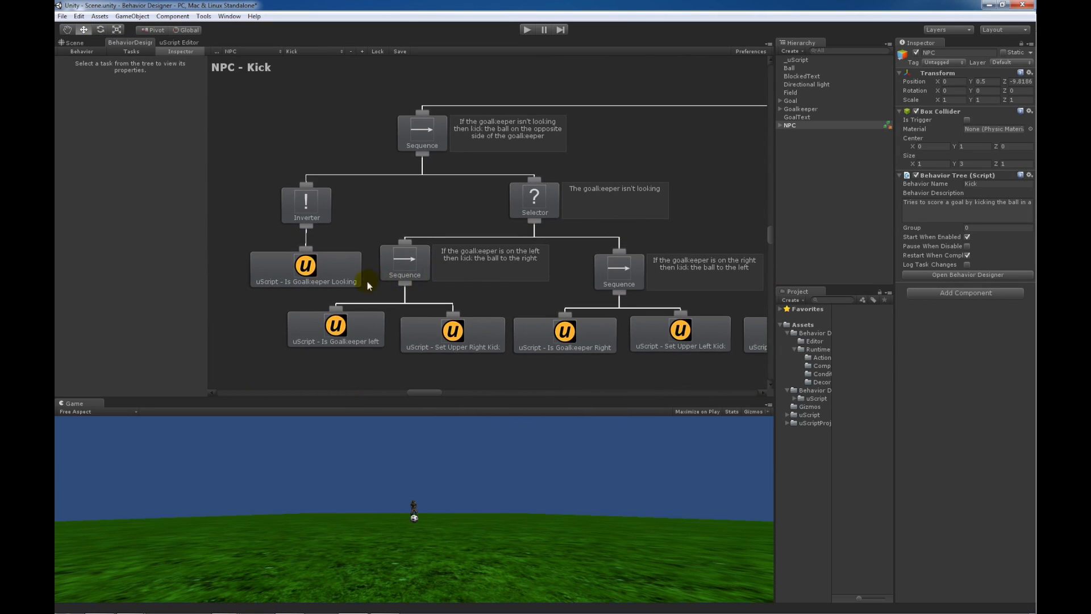
mouse_move(316, 273)
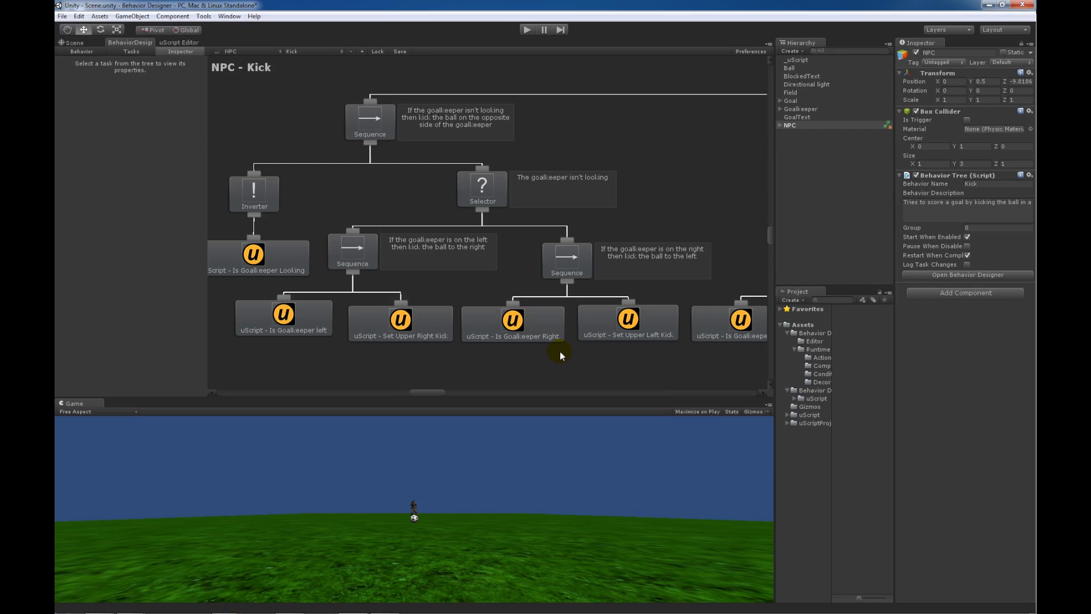
mouse_move(562, 357)
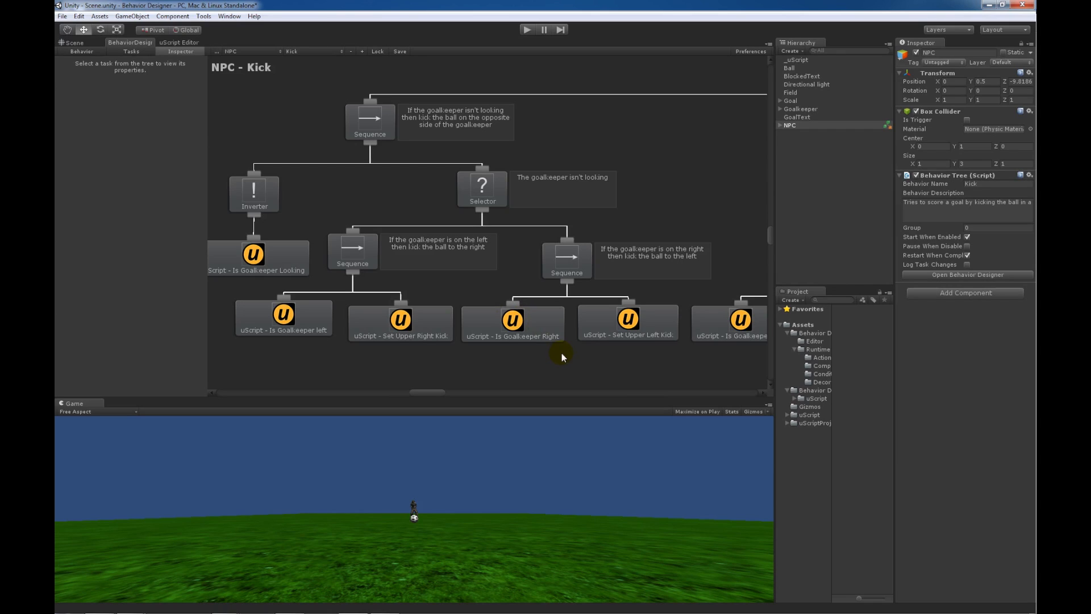
mouse_move(532, 316)
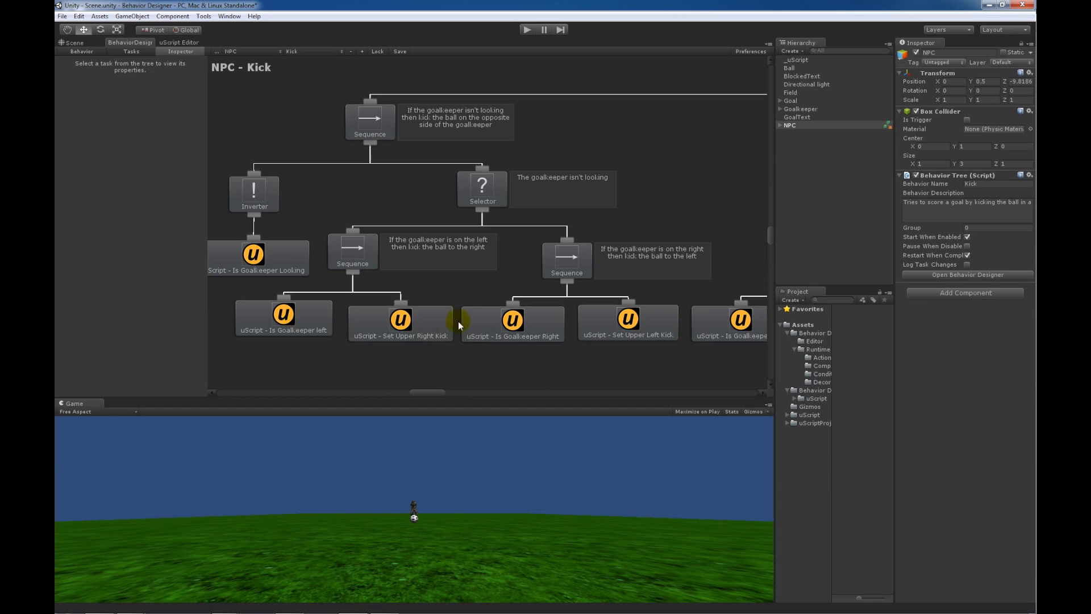
mouse_move(195, 52)
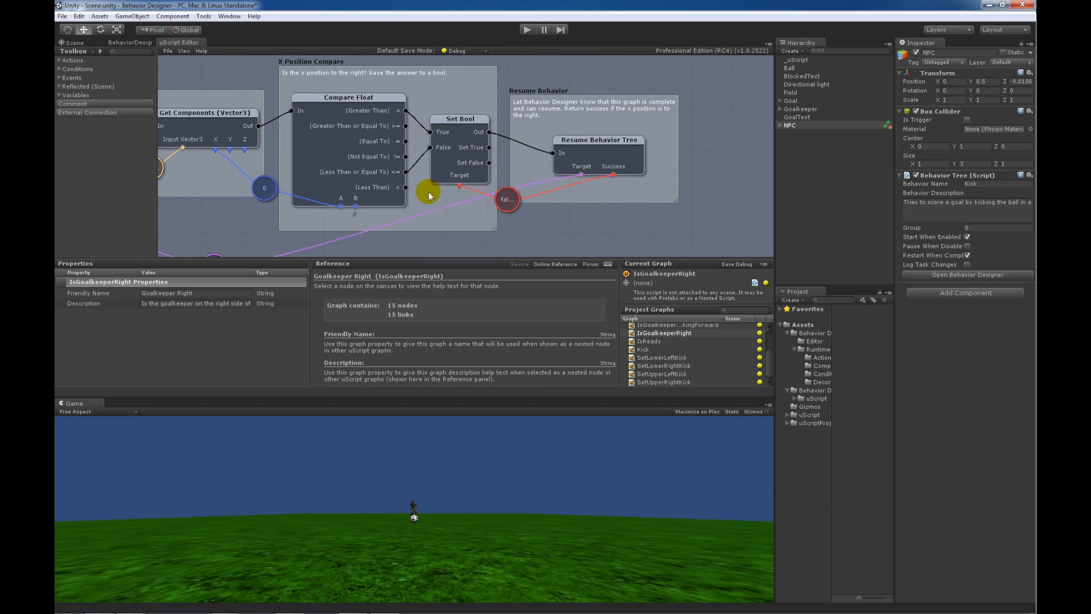
mouse_move(437, 192)
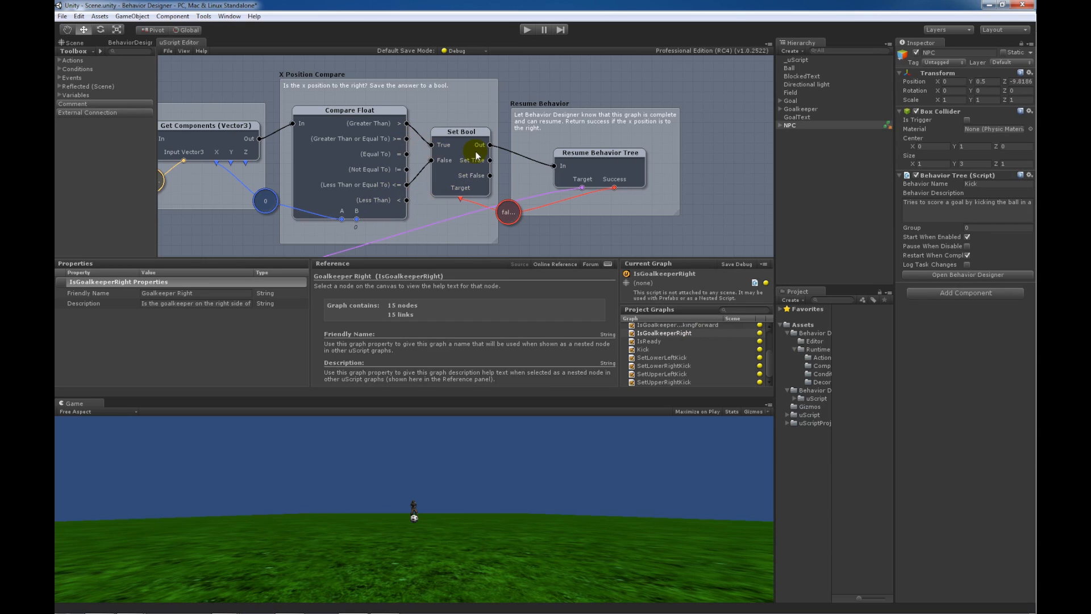
click(127, 43)
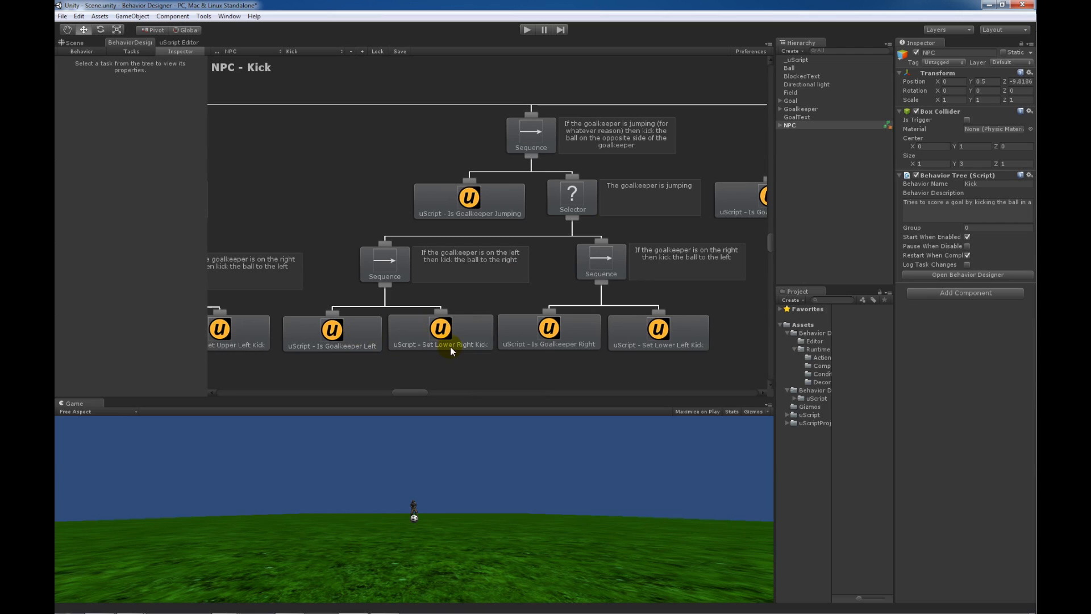
mouse_move(502, 348)
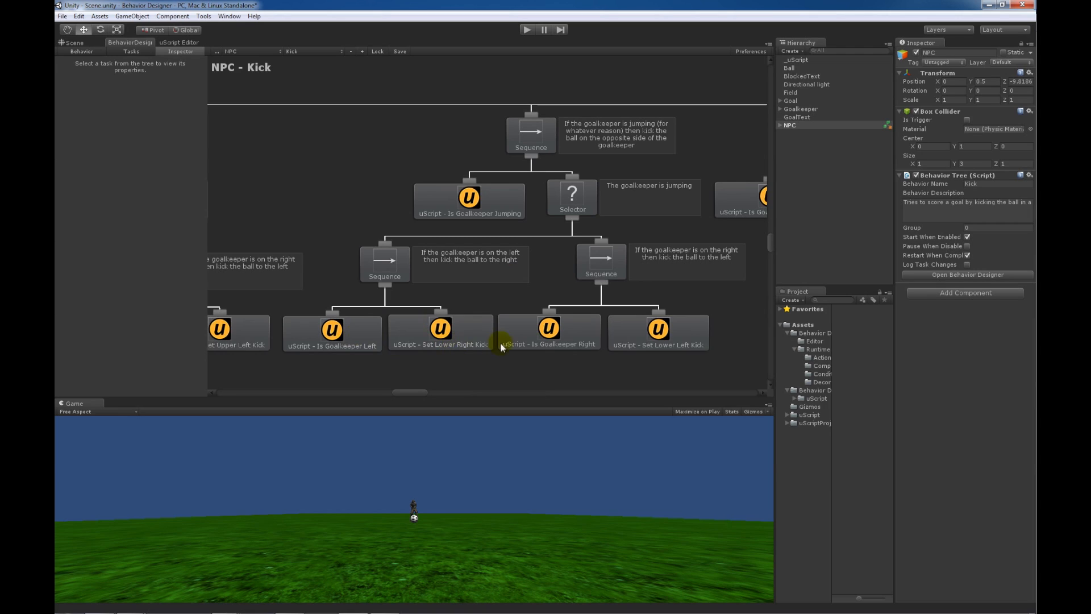
mouse_move(650, 343)
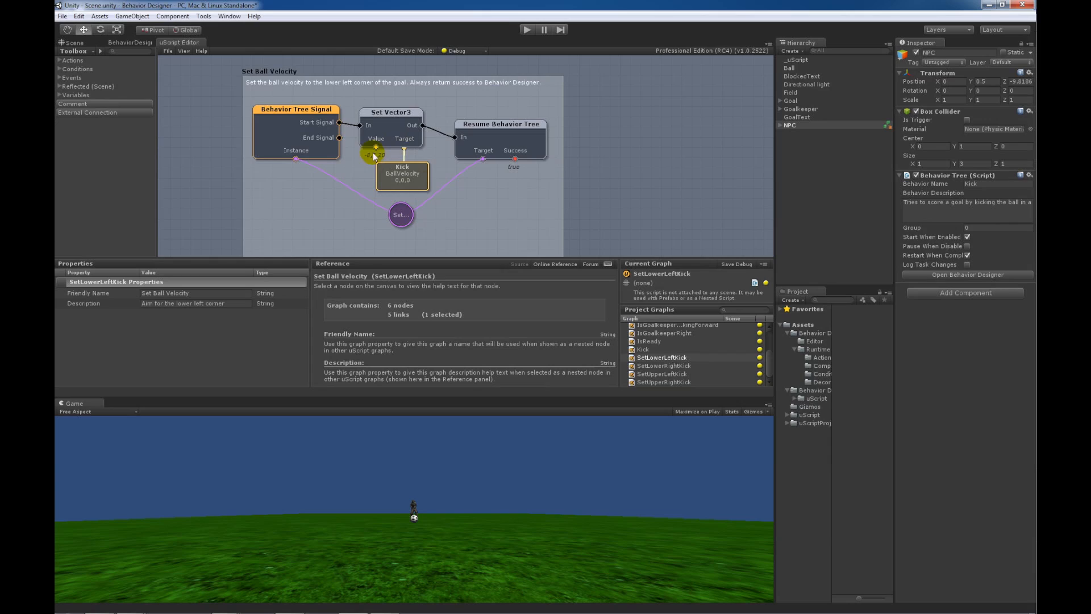
Inspect the Kick BallVelocity property node in the SetLowerLeftKick graph
click(402, 176)
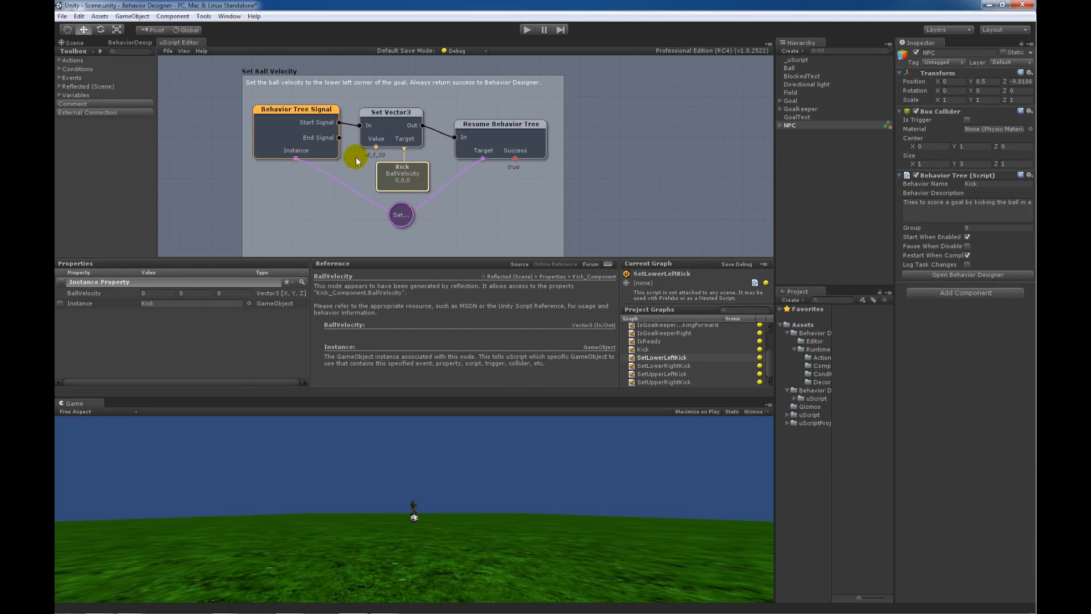
mouse_move(139, 50)
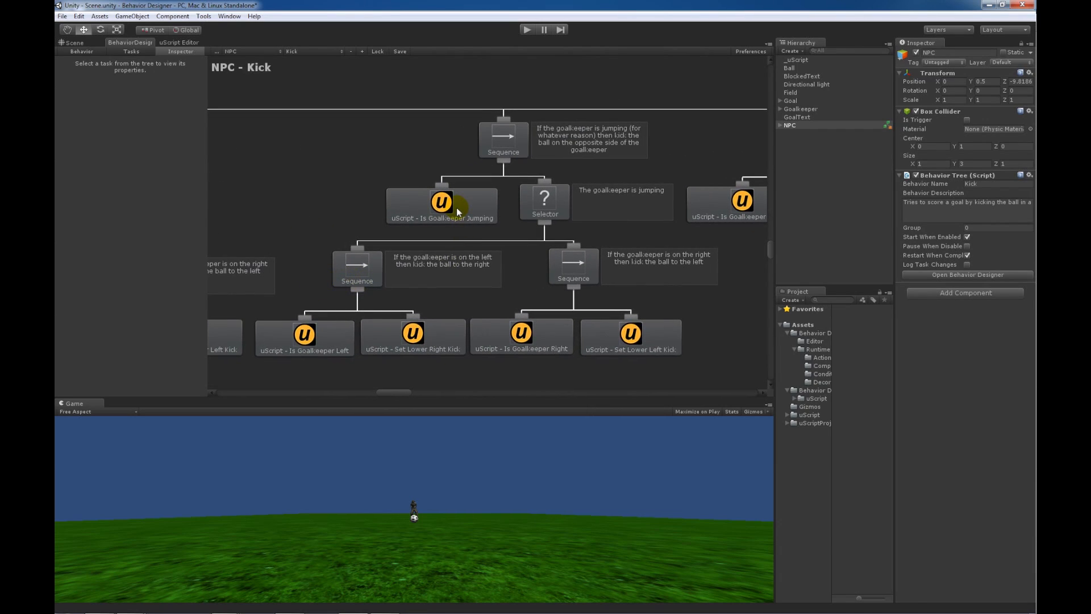
mouse_move(486, 220)
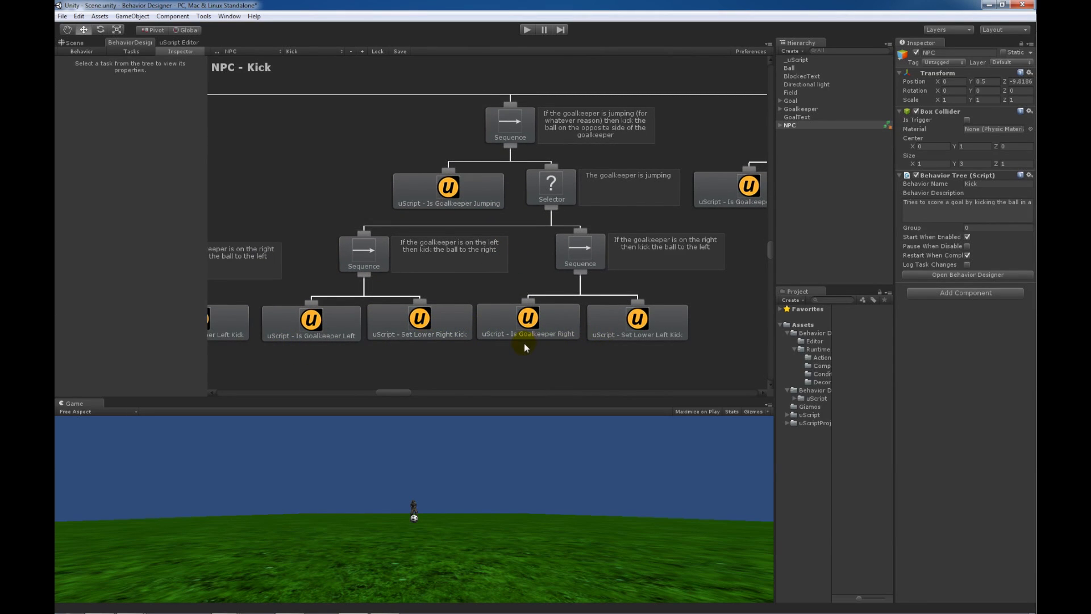
mouse_move(530, 220)
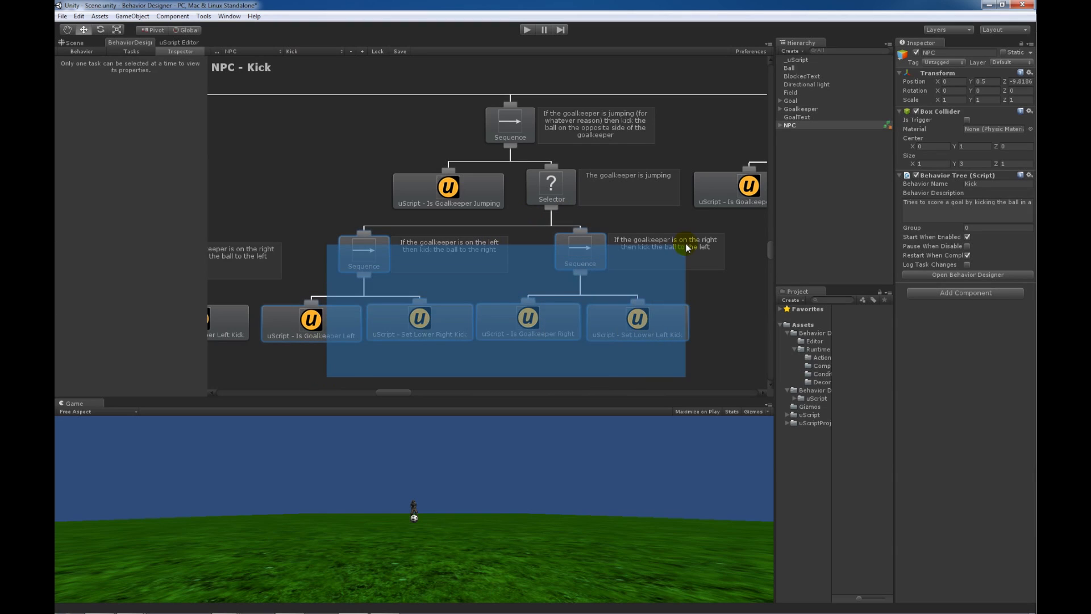
Clear the group selection of the lower Sequence tasks in the goalkeeper-jumping branch
click(448, 190)
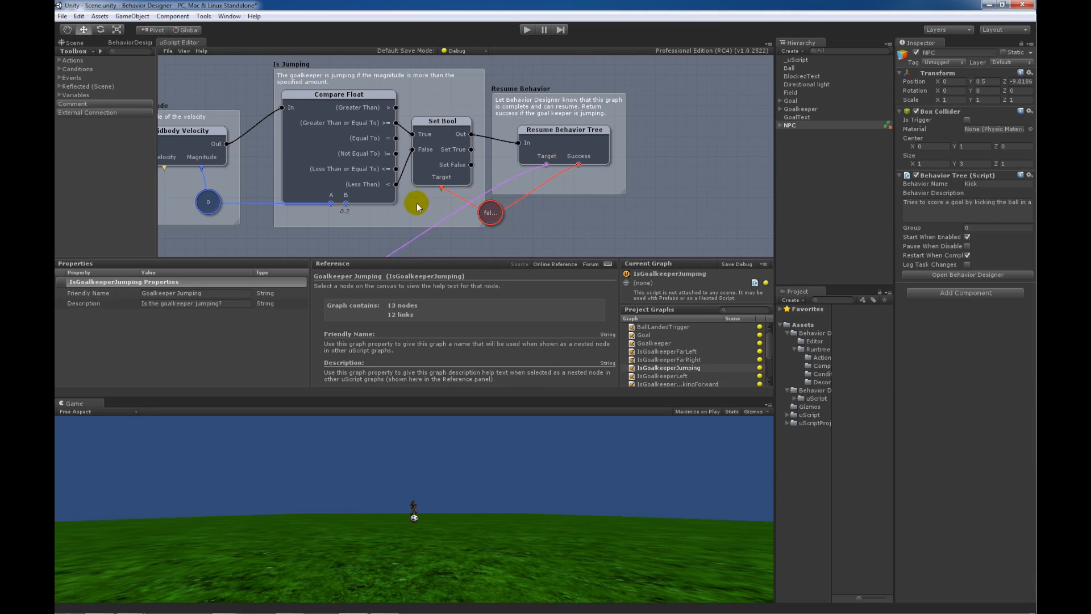
mouse_move(445, 203)
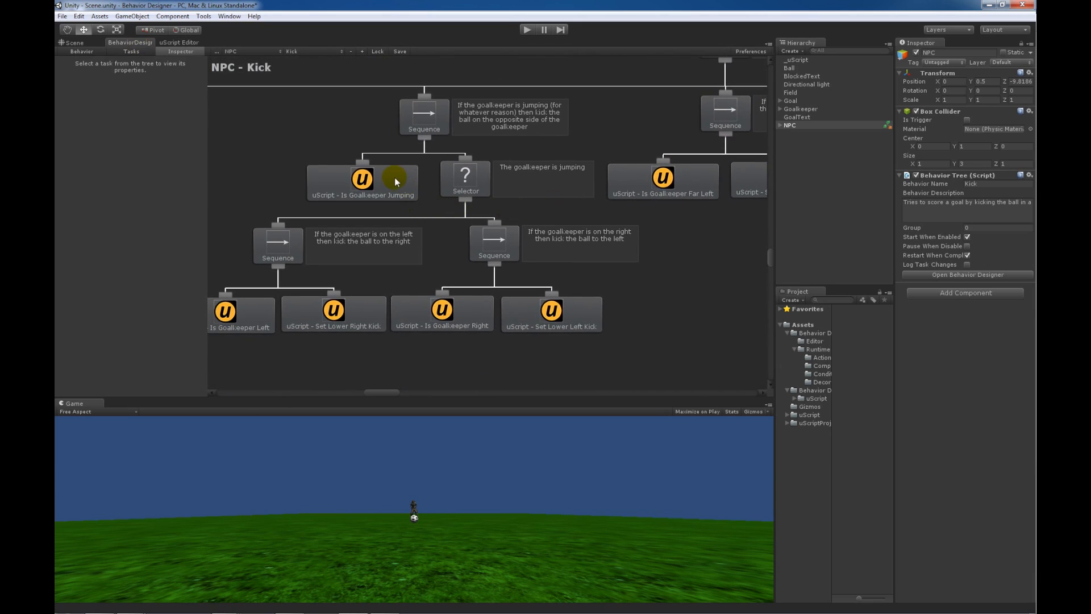
mouse_move(245, 320)
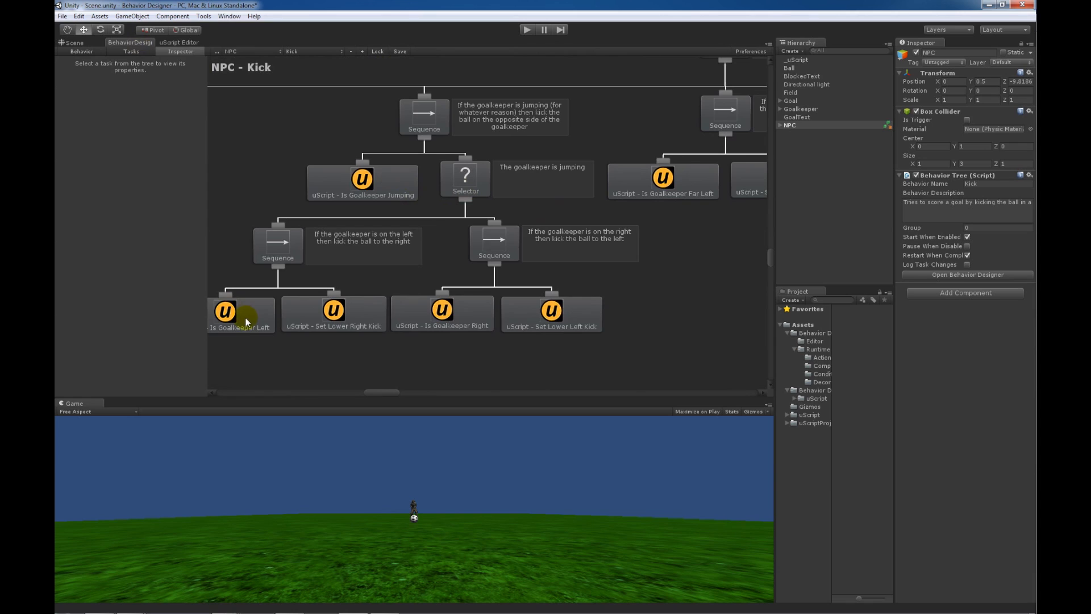
Inspect the goalkeeper-left branch's Is Goalkeeper Far Left and Set Lower Right Kick tasks
click(551, 313)
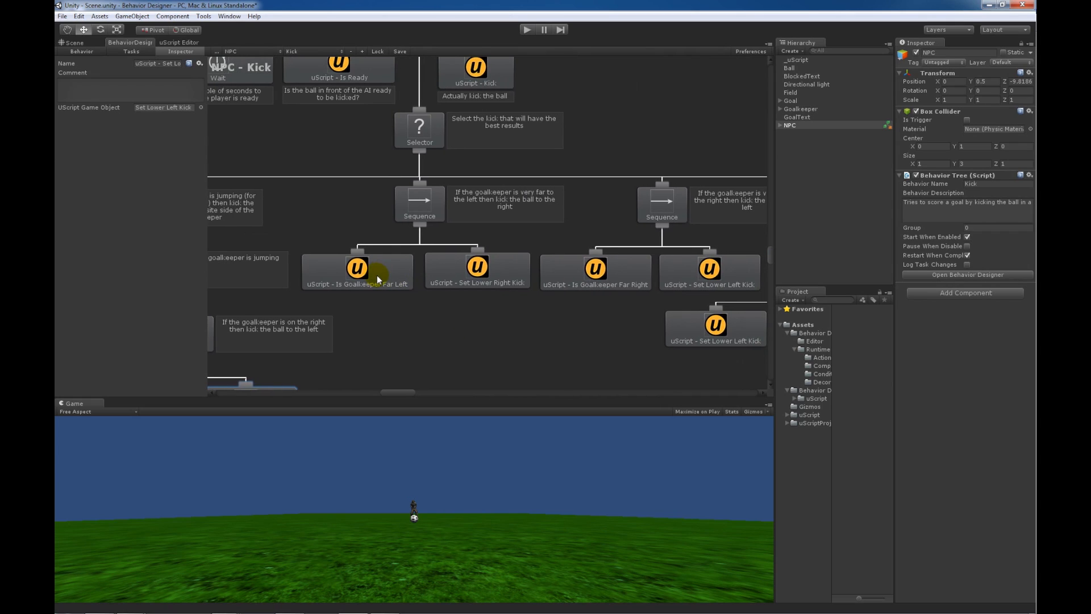
click(357, 271)
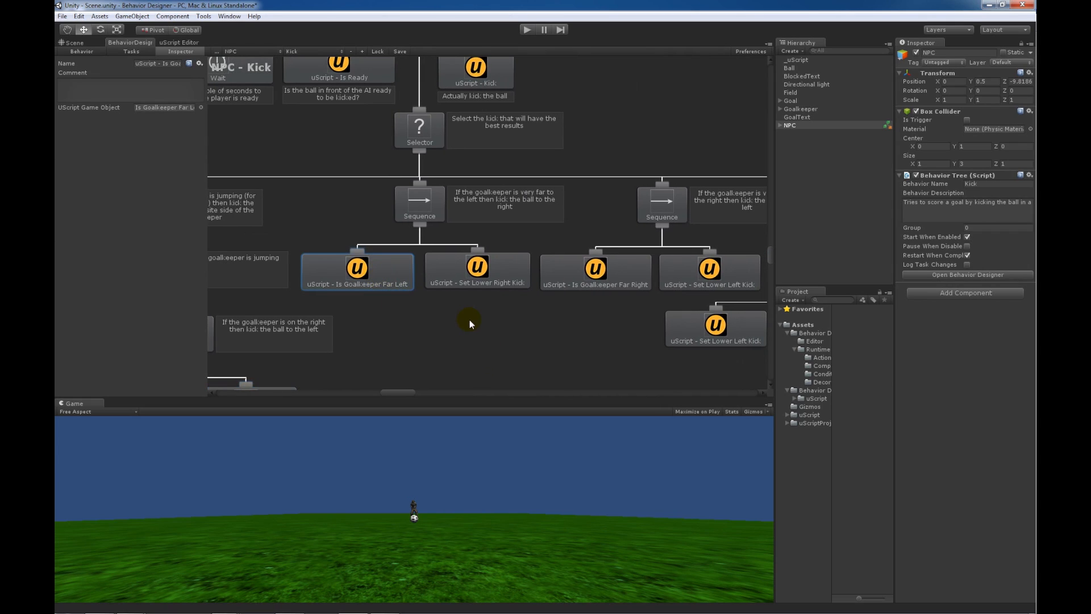
mouse_move(504, 269)
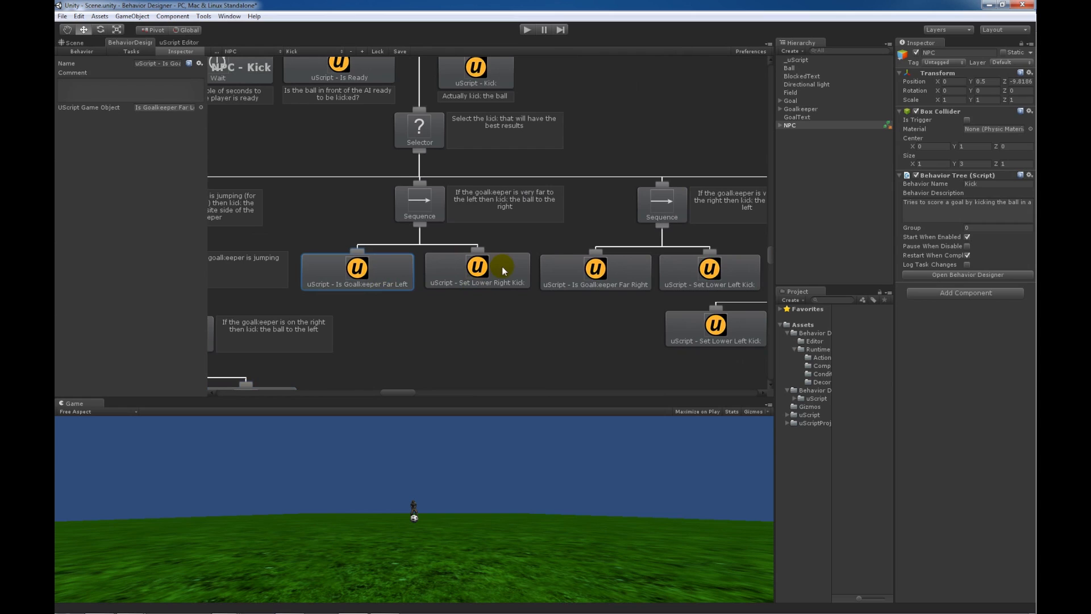
click(478, 270)
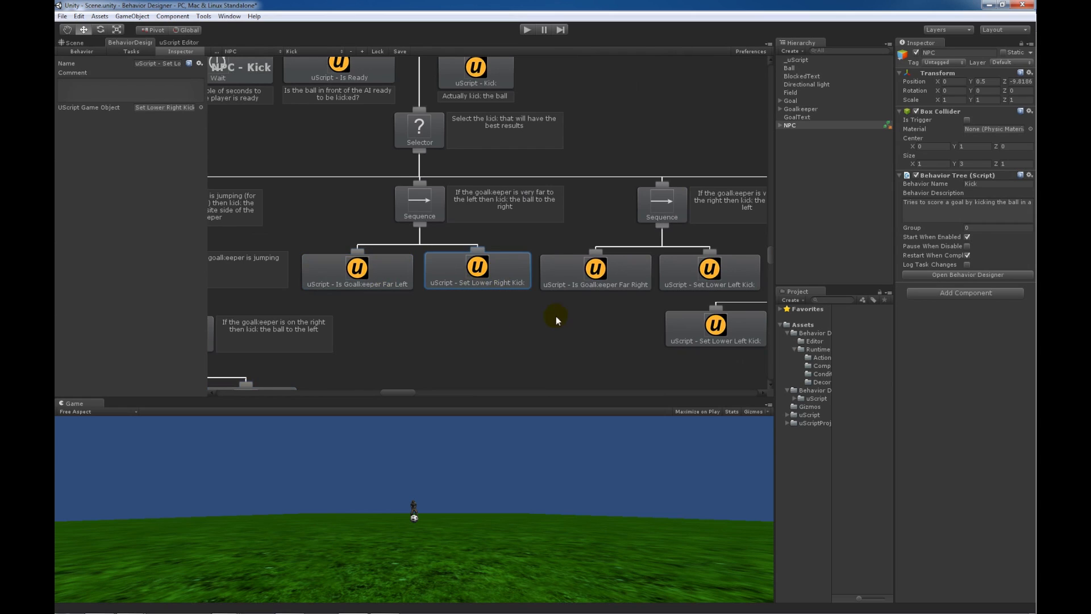
mouse_move(547, 325)
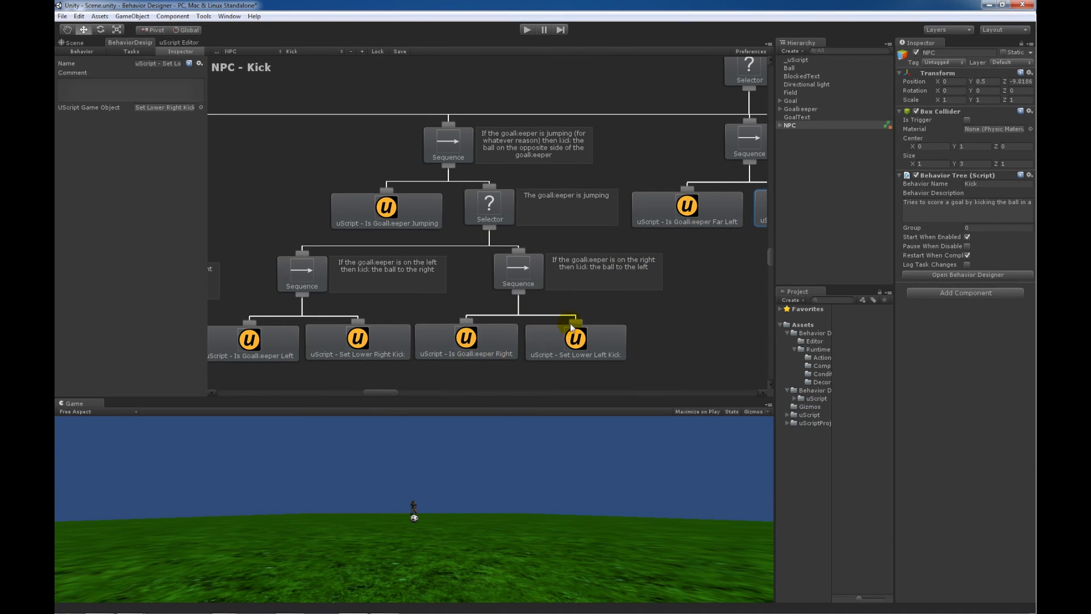
mouse_move(375, 341)
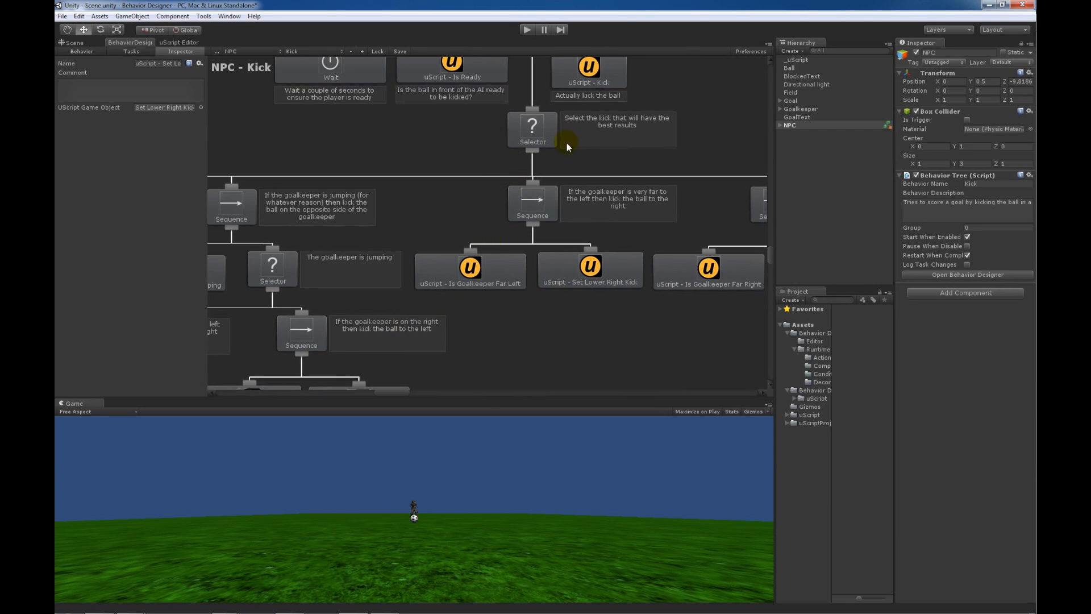
drag(567, 146, 451, 305)
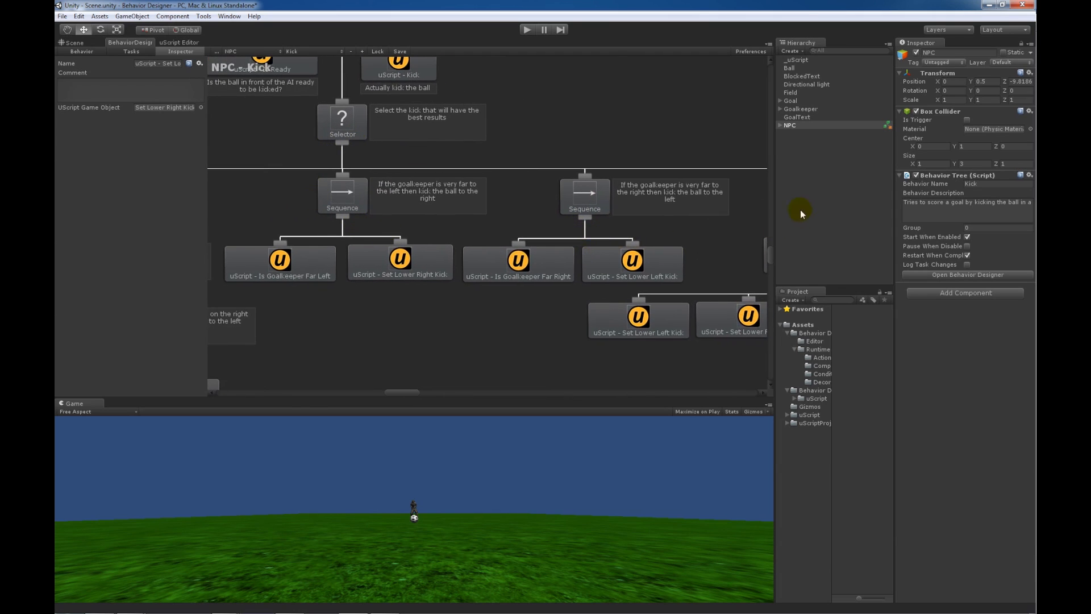
mouse_move(348, 254)
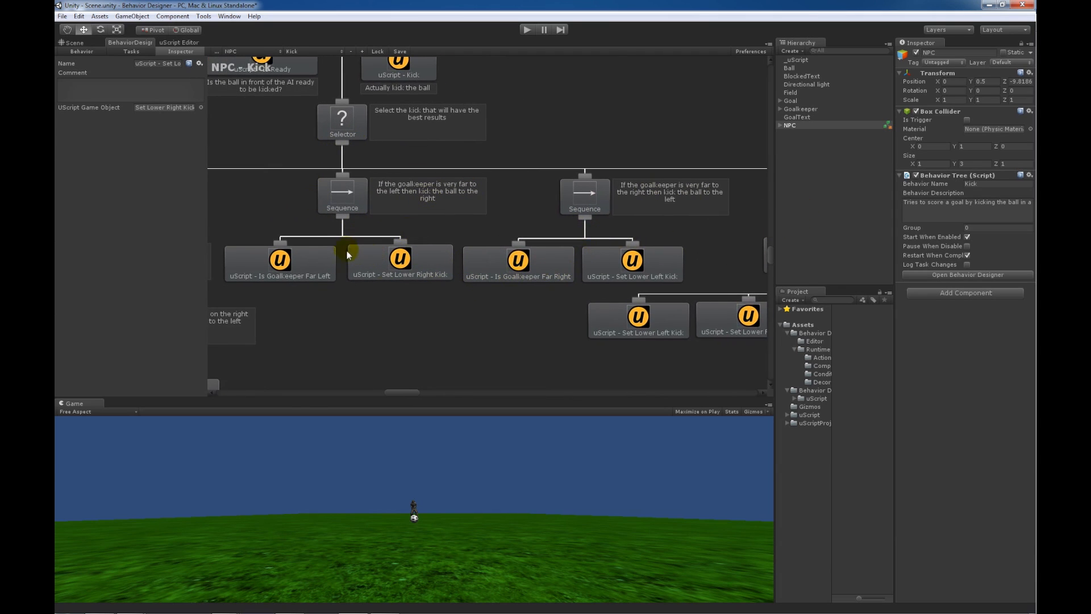
Inspect the far-left and far-right branches' Is Goalkeeper and Set Lower Kick tasks
click(279, 262)
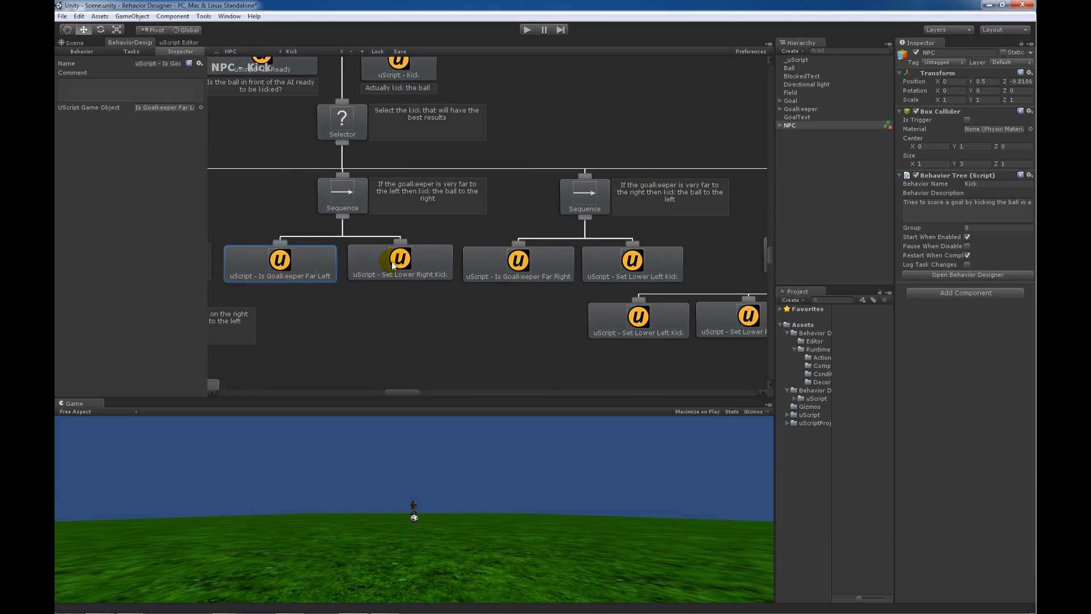
click(398, 261)
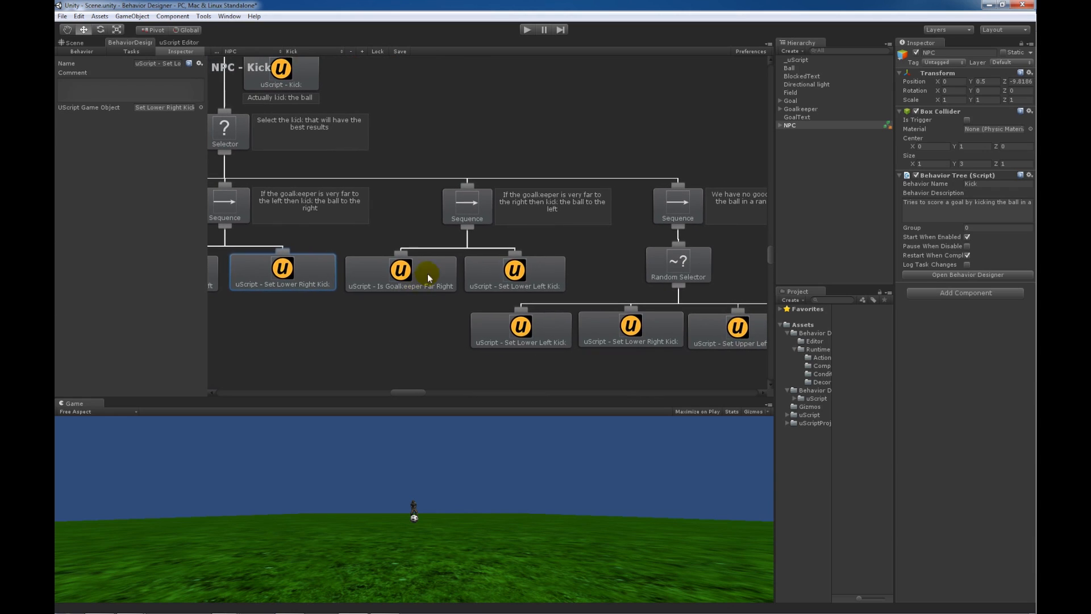
click(400, 274)
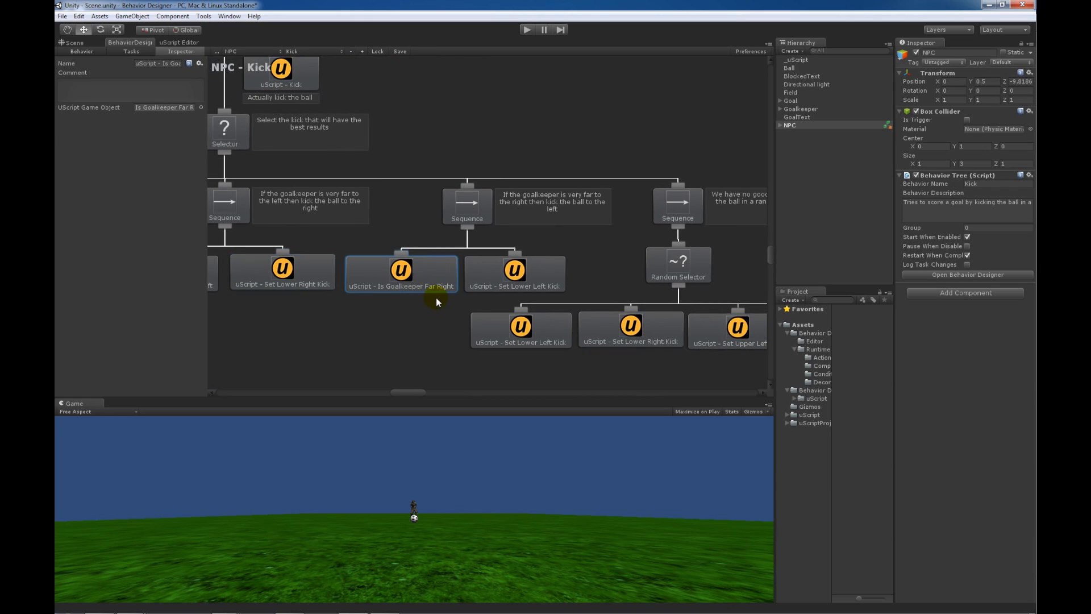
click(514, 272)
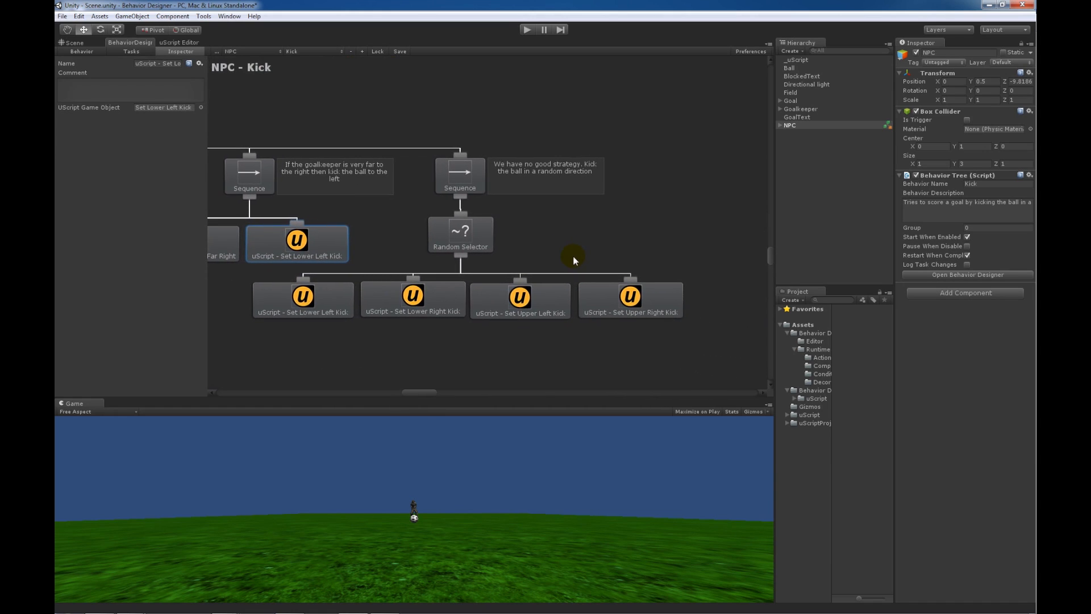
click(461, 234)
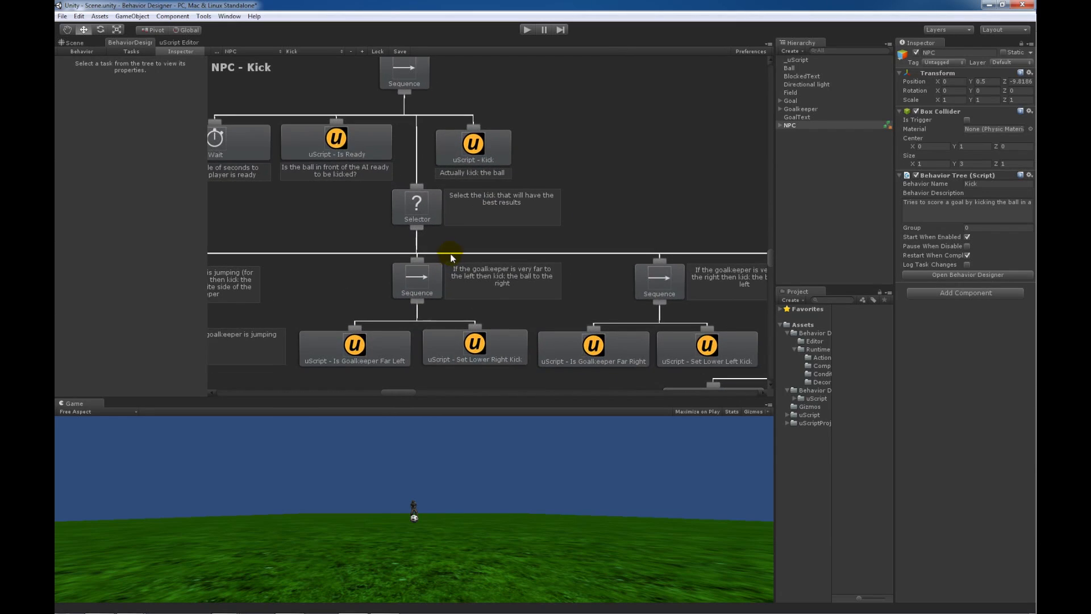
click(473, 147)
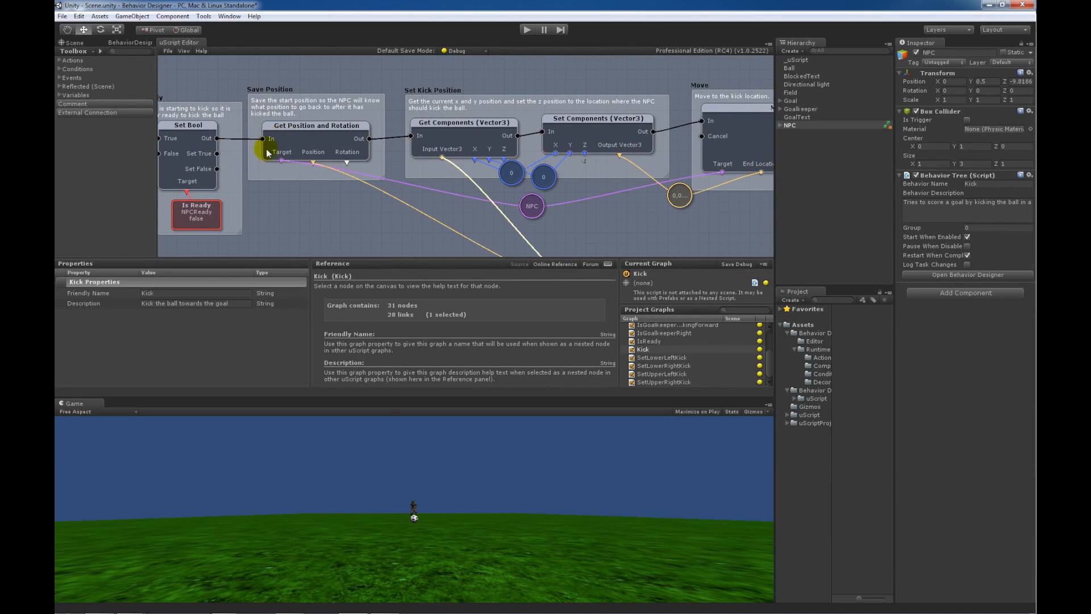
mouse_move(332, 141)
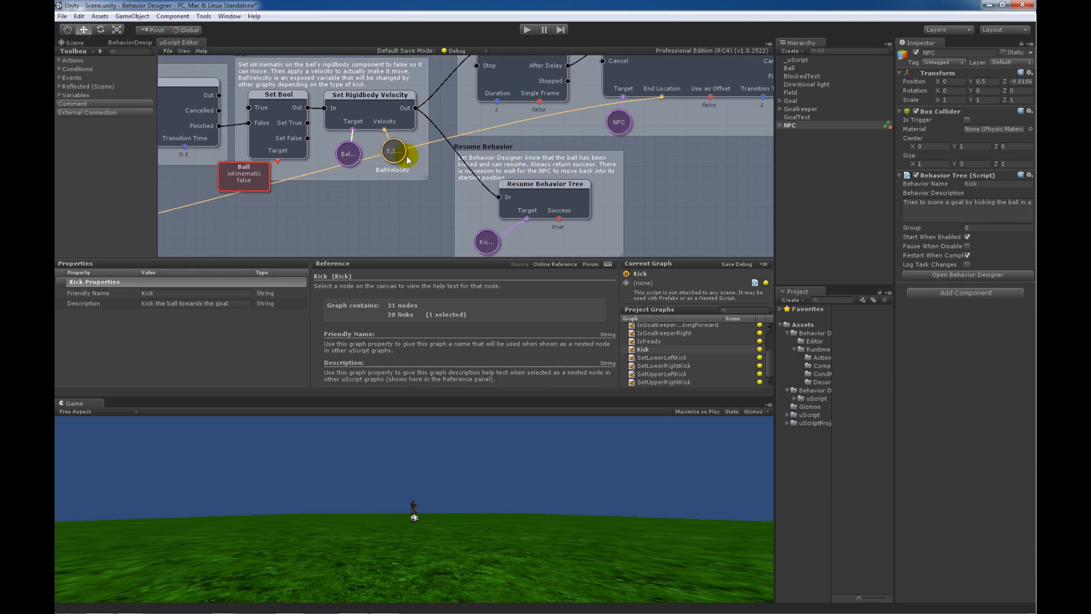
Pan the Kick graph toward its Move To Location step, then return to the NPC - Kick tree
drag(407, 161, 276, 224)
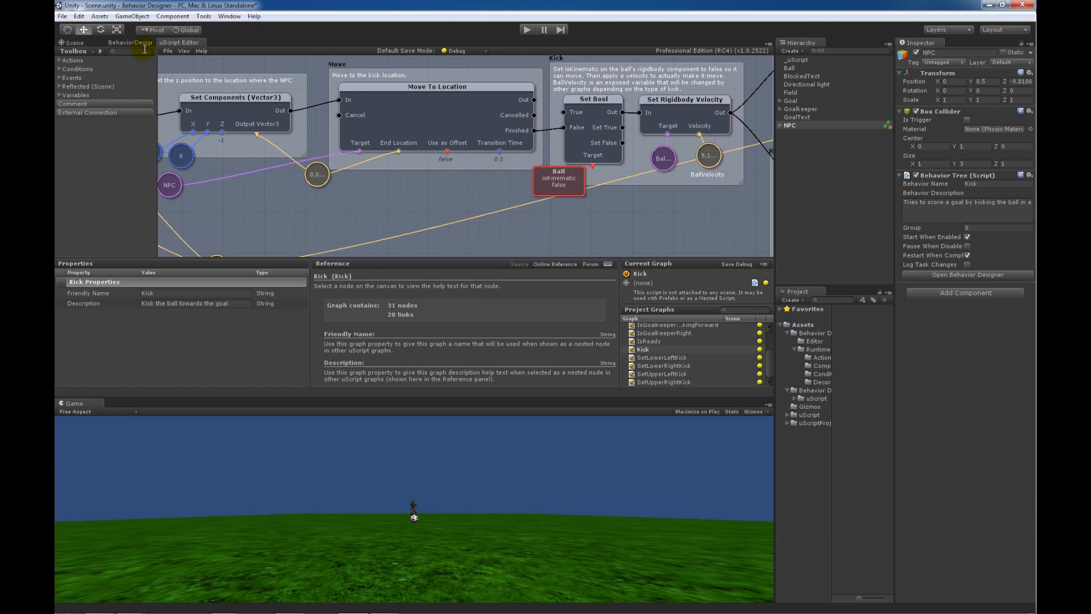
click(128, 44)
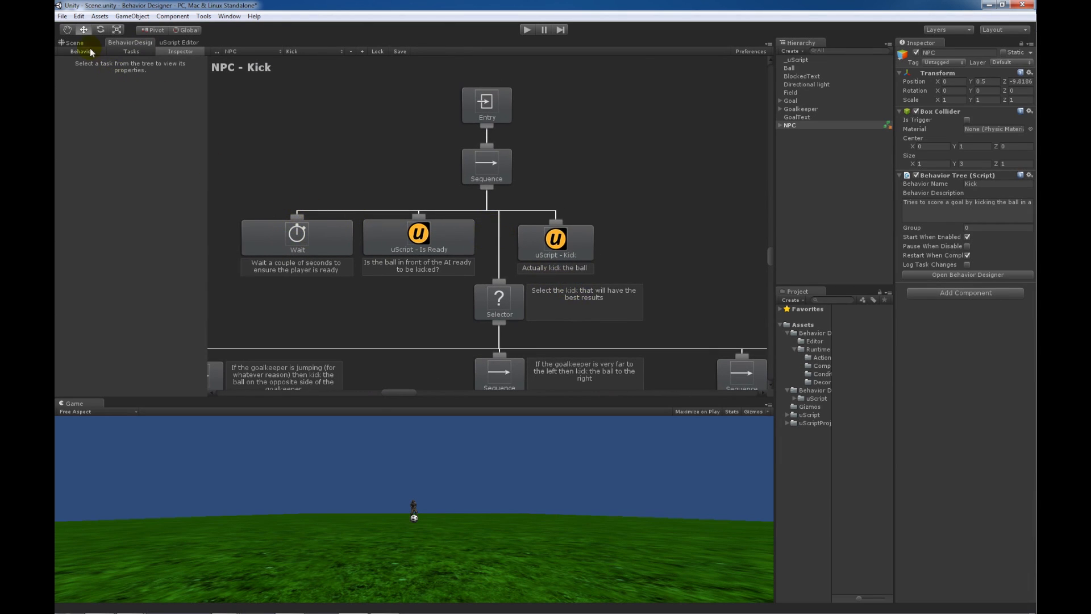
Show the Scene view of the field with the NPC, ball and goal
click(70, 43)
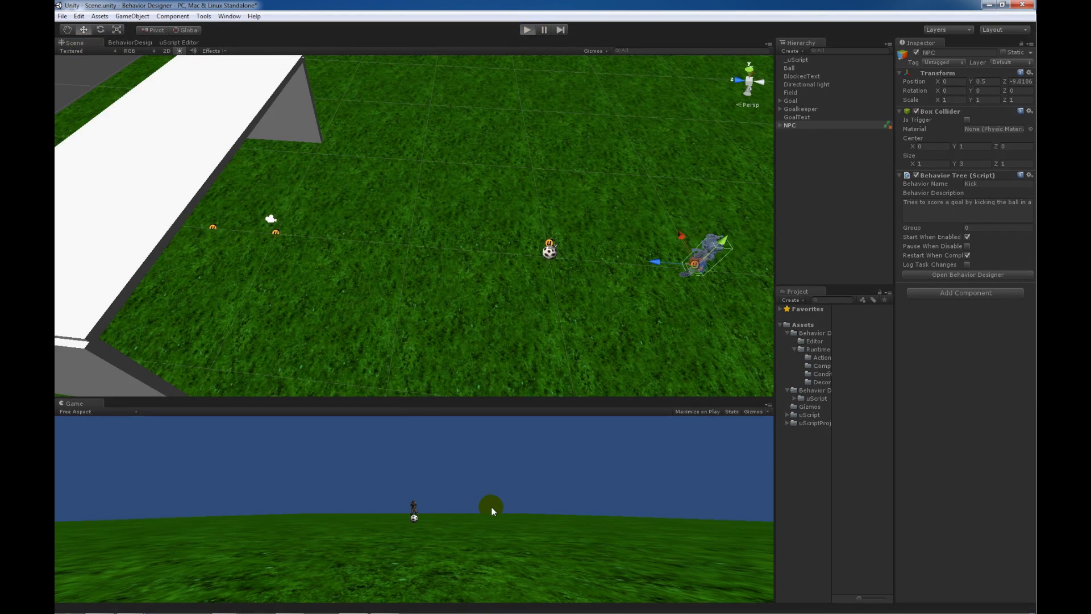